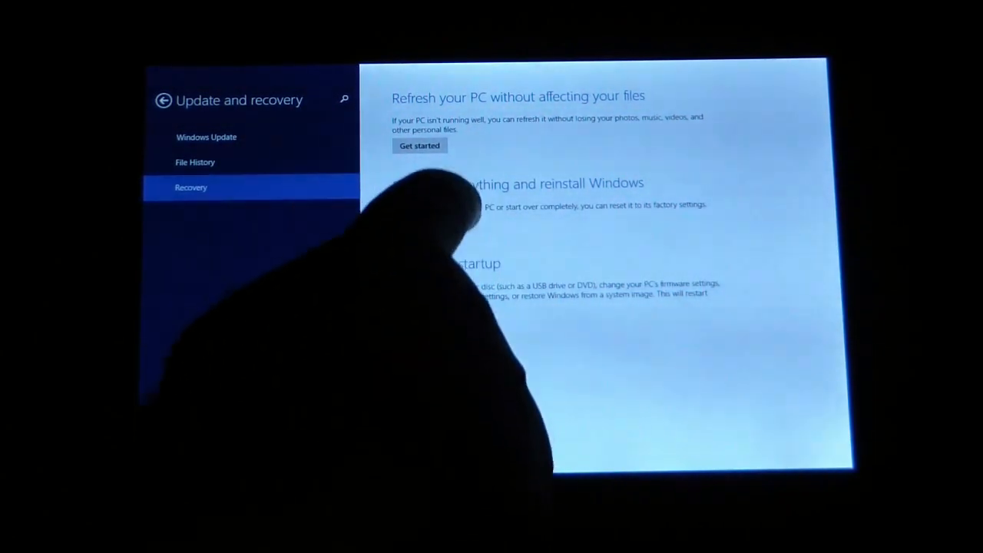
- Begin the 'Remove everything and reinstall Windows' reset from the Recovery page
click(419, 144)
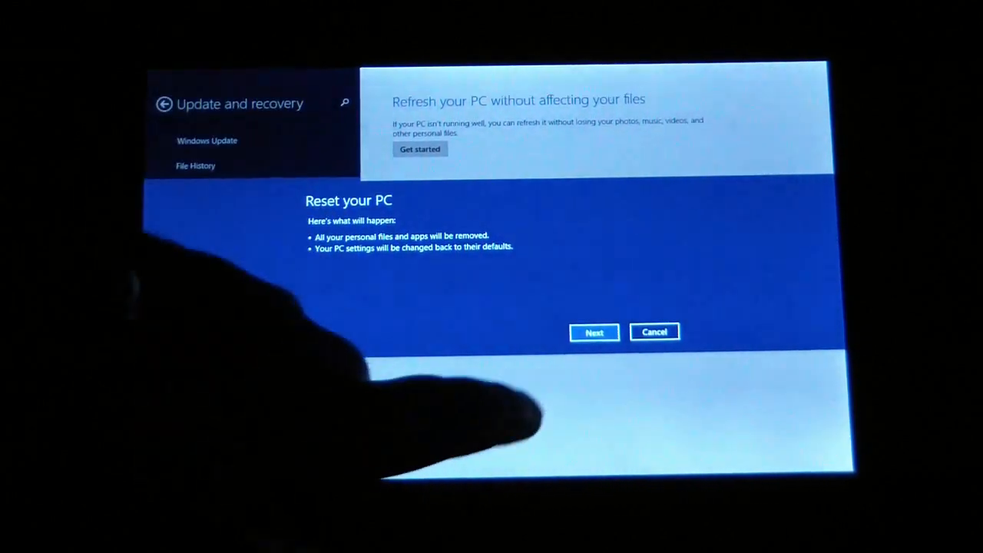
- Proceed past the reset summary and confirm Reset so the tablet restarts
click(592, 332)
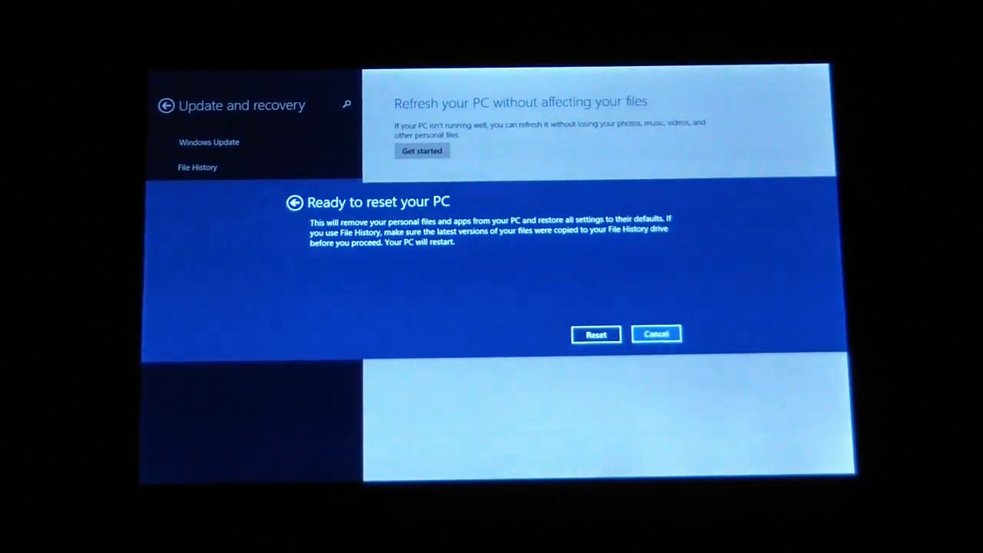
click(596, 334)
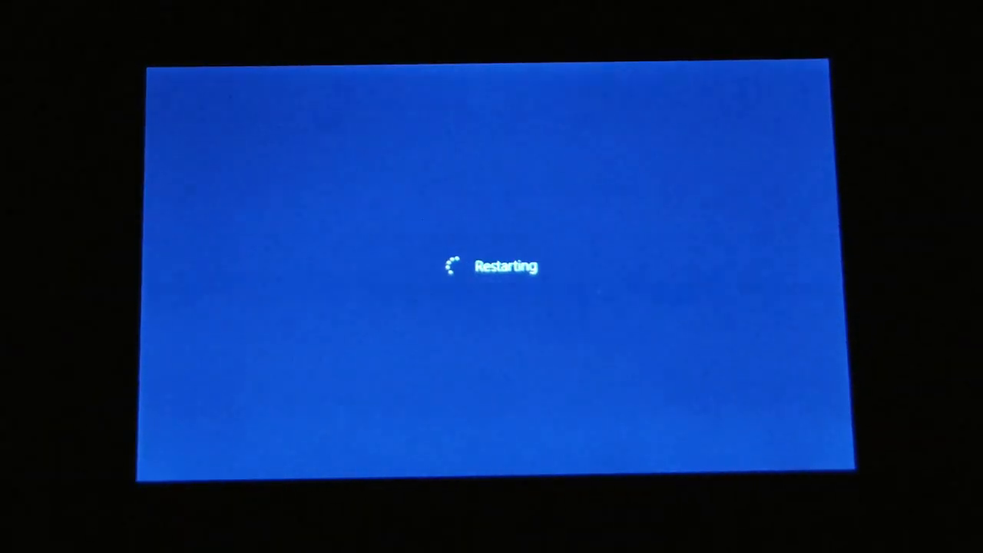